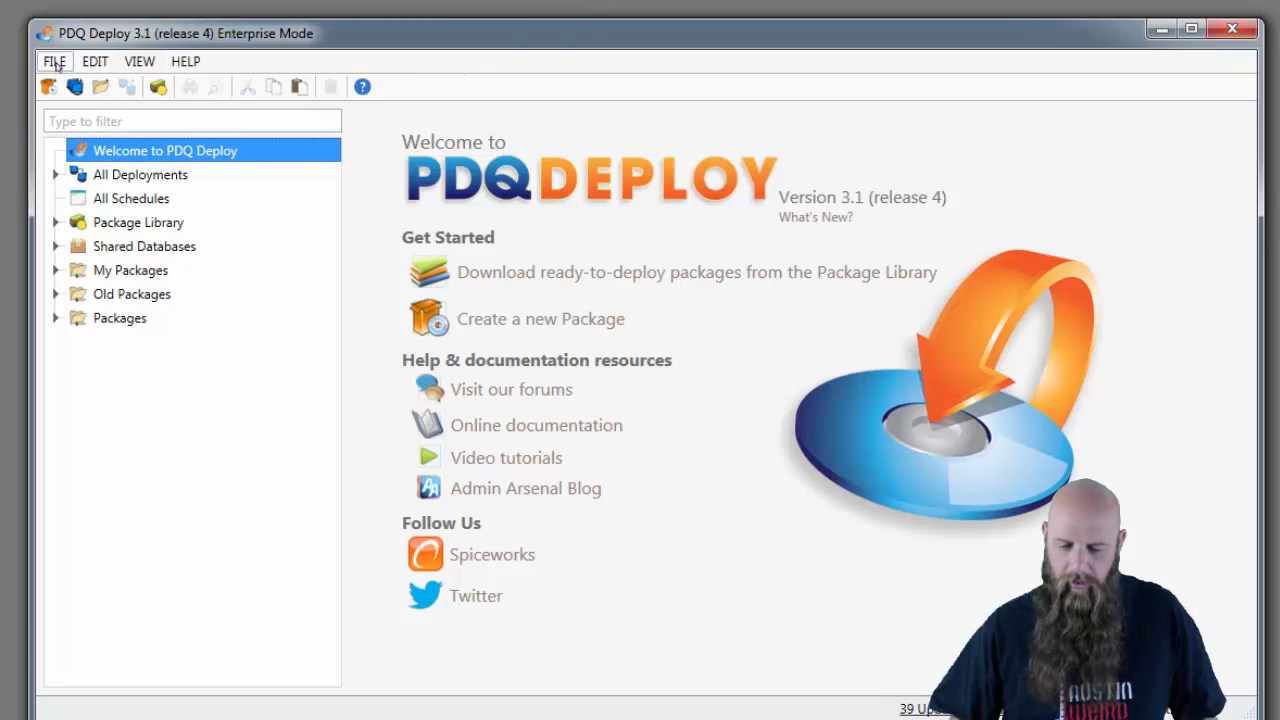
- Go to the Spiceworks connection page of the PDQ Deploy preferences
left_click(54, 60)
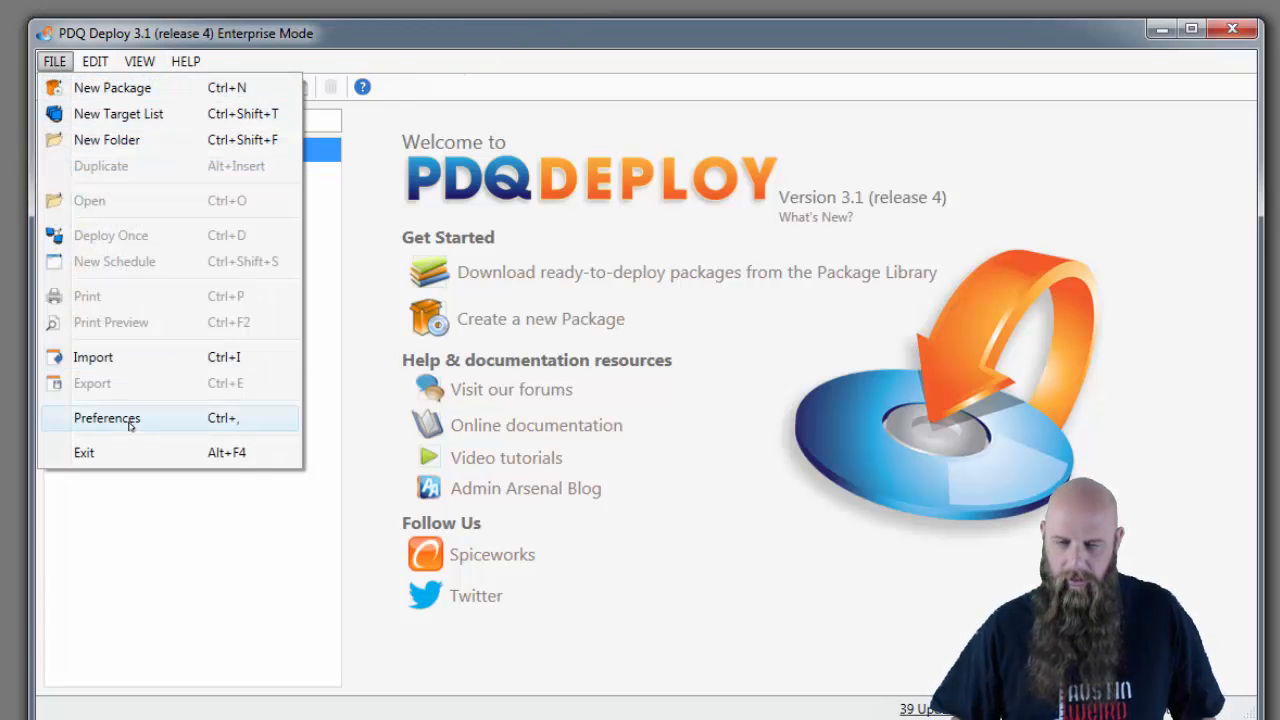
left_click(108, 418)
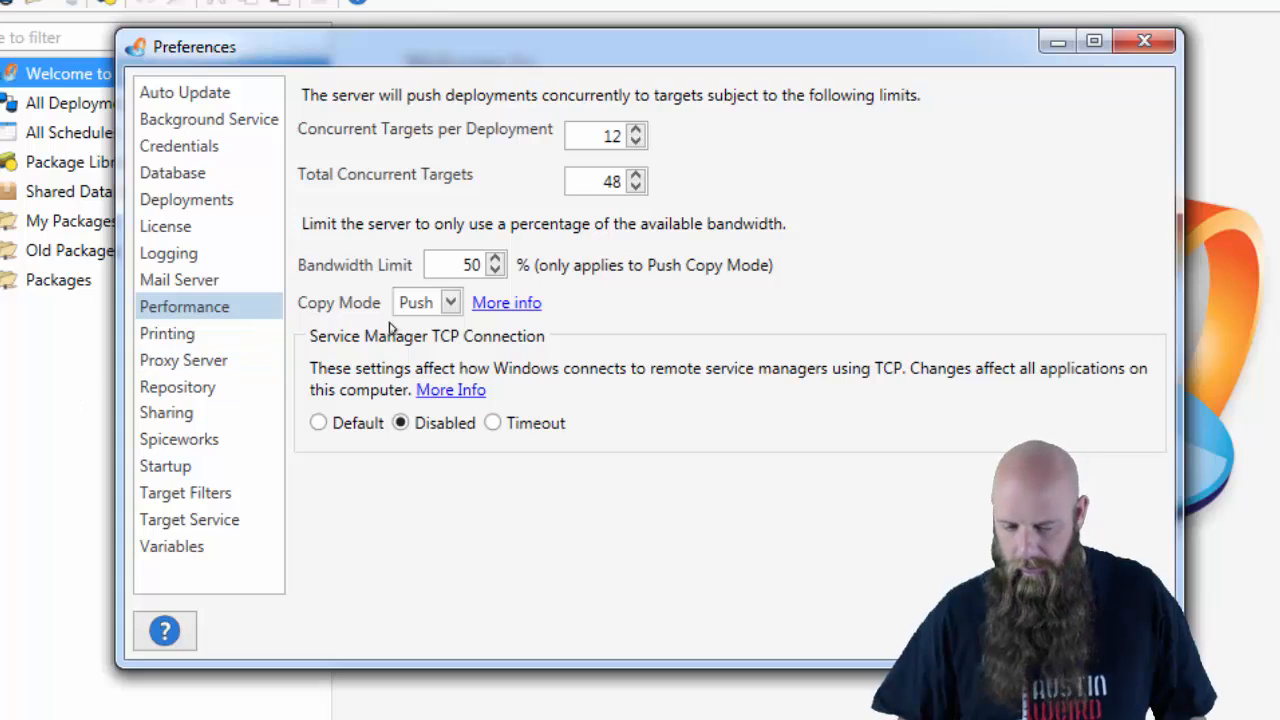
mouse_move(164, 466)
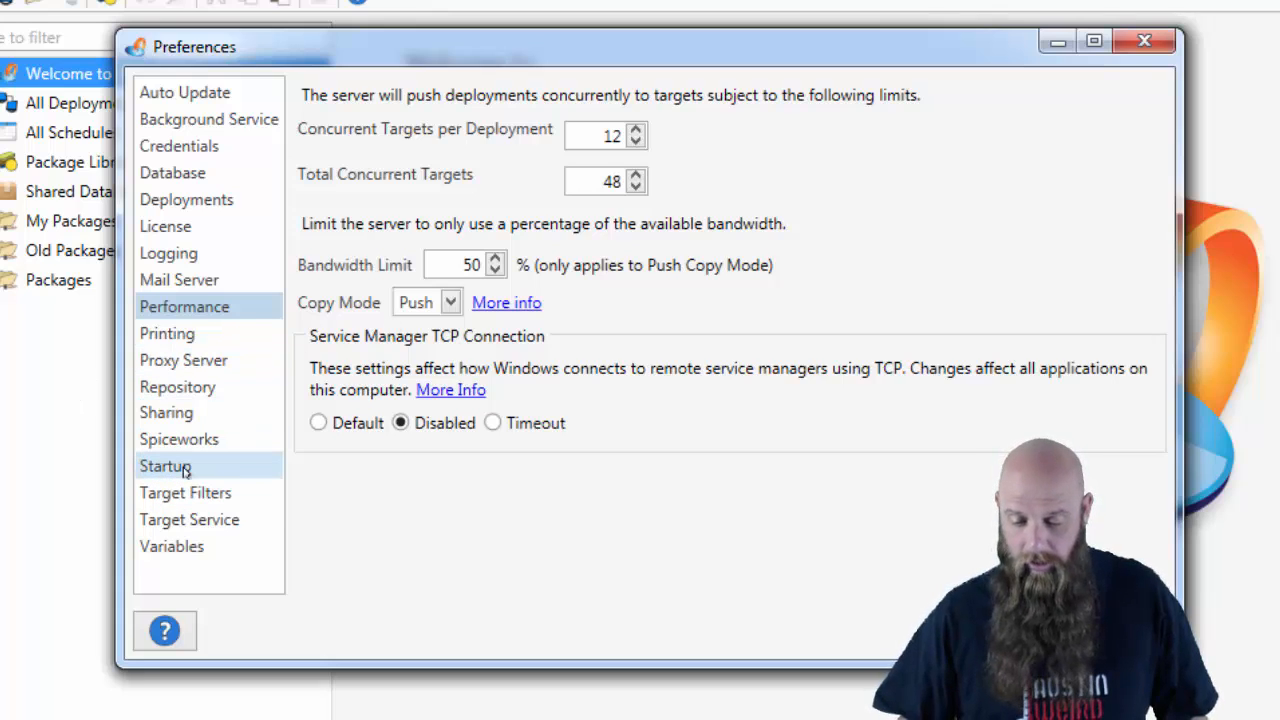
mouse_move(176, 388)
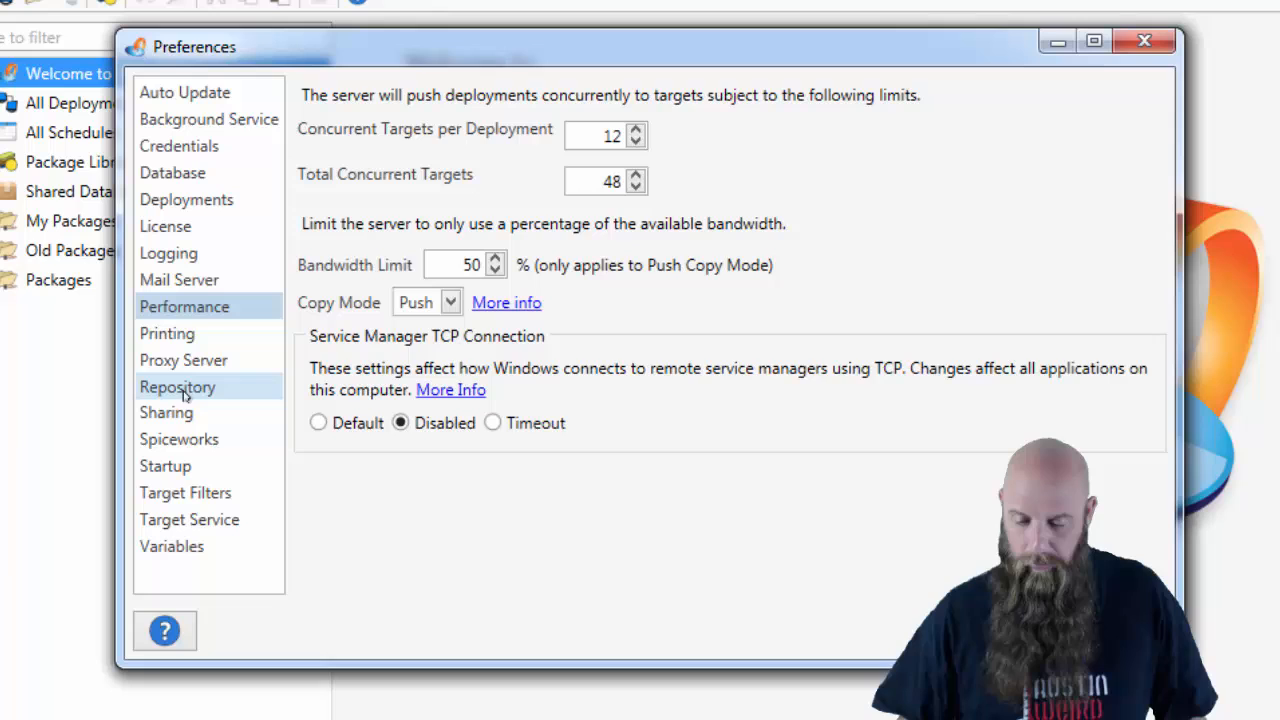
left_click(178, 440)
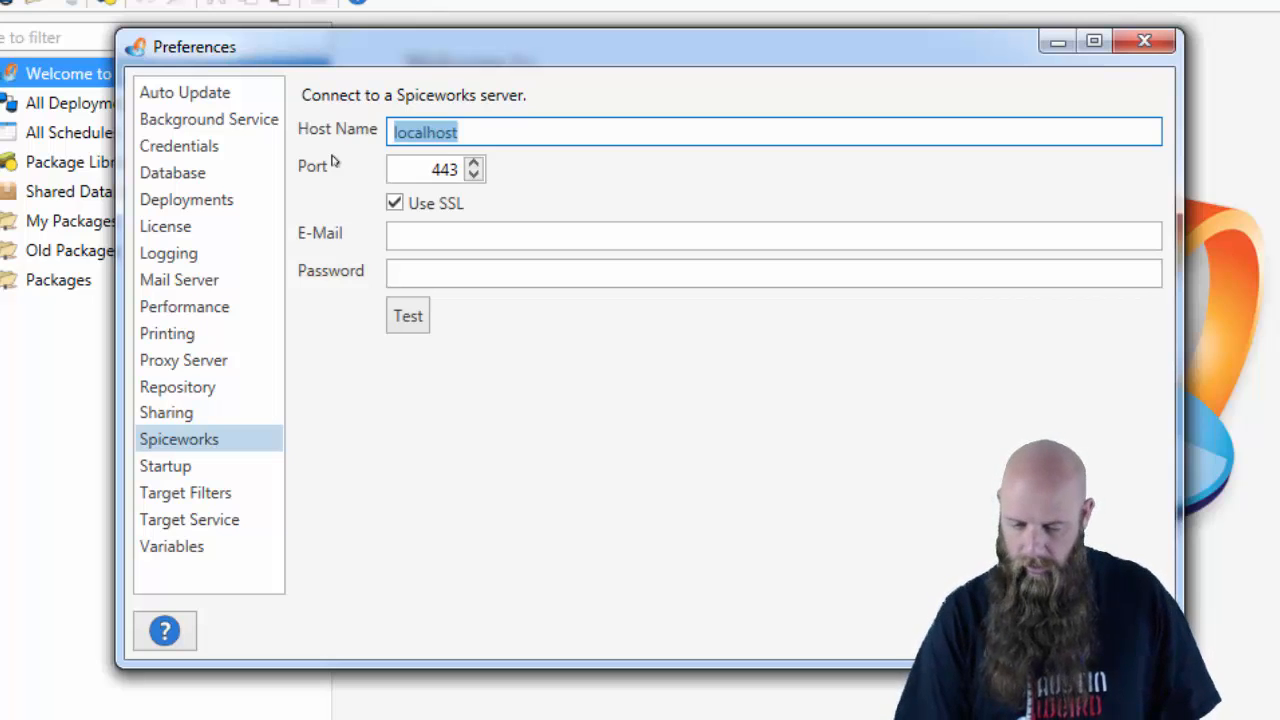
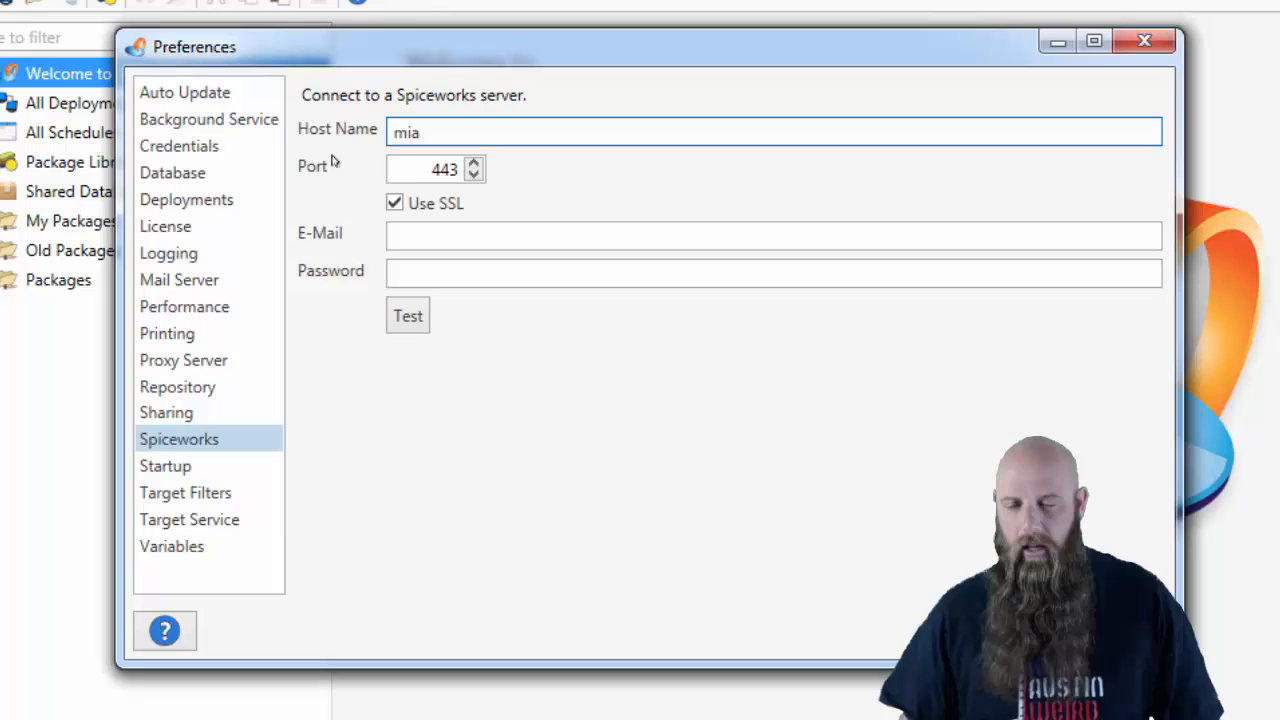
mouse_move(352, 170)
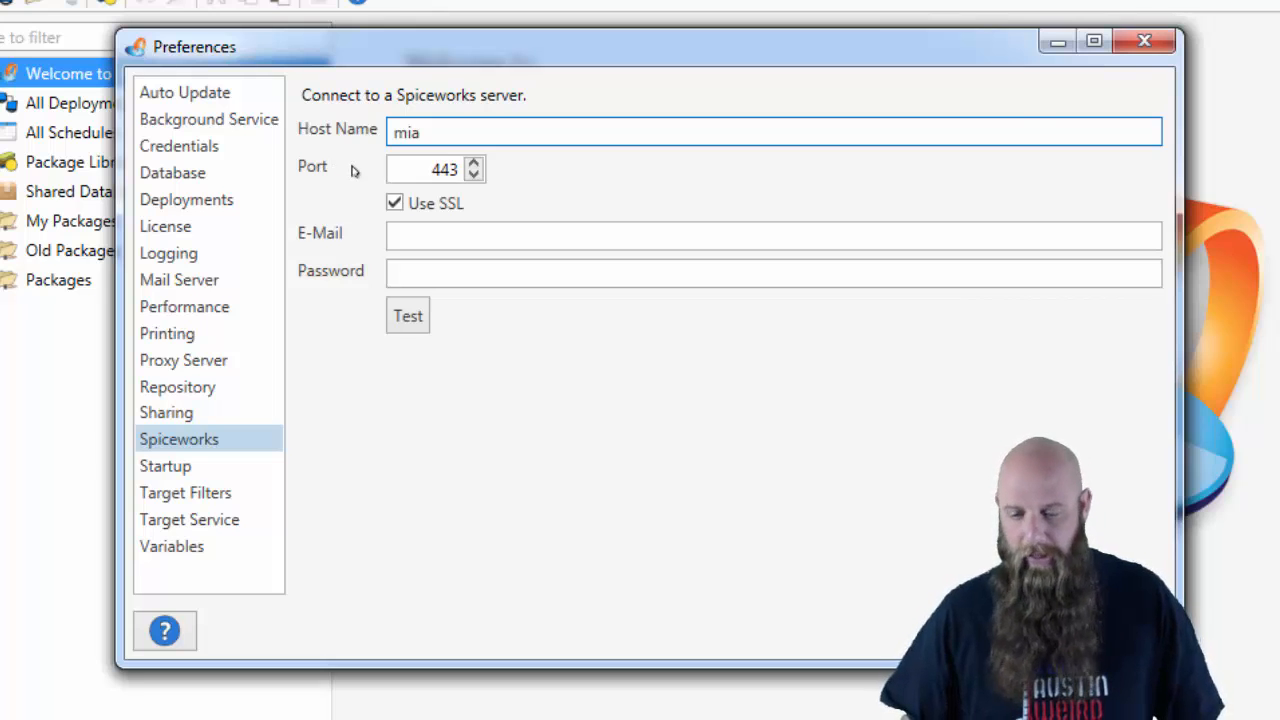
mouse_move(458, 188)
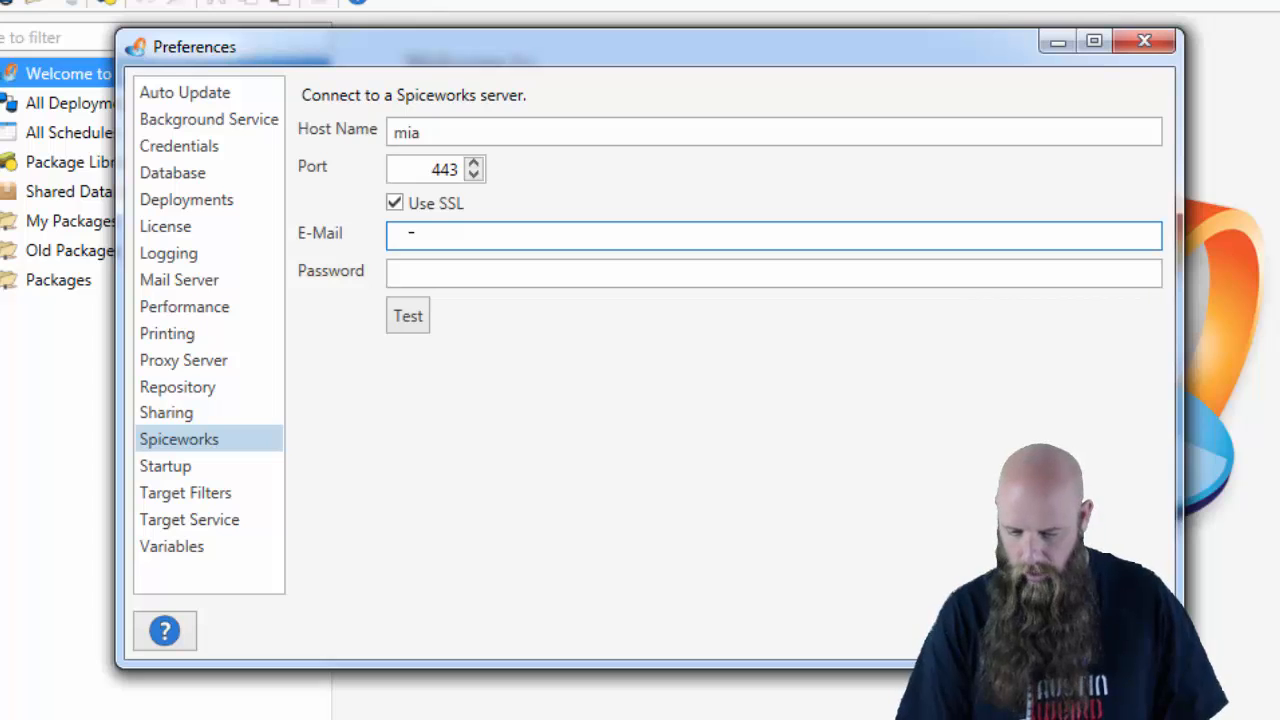
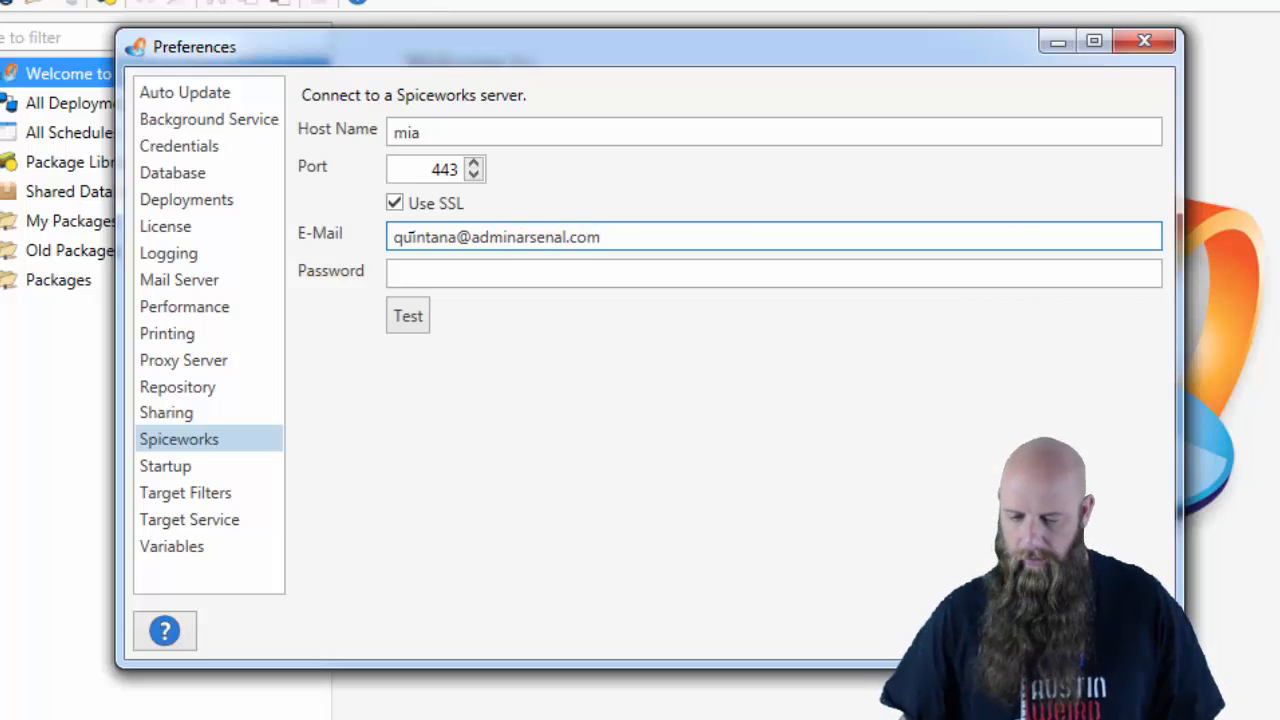
left_click(772, 272)
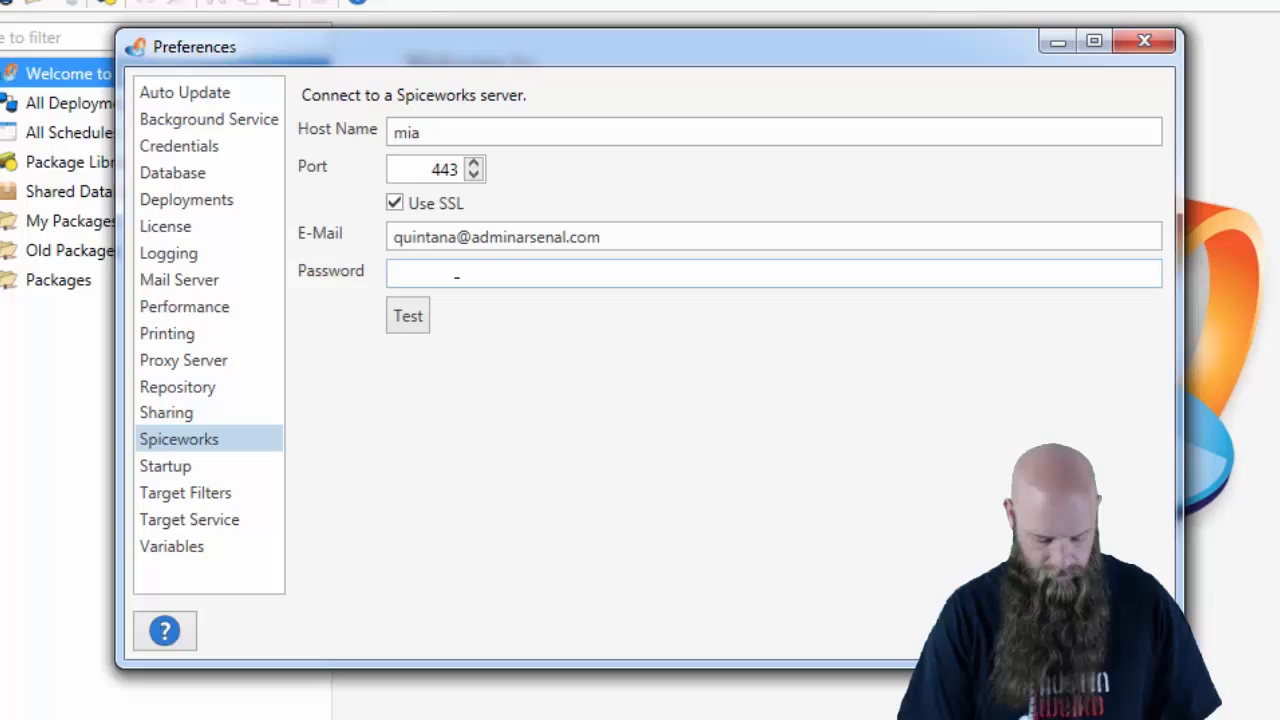
type("password")
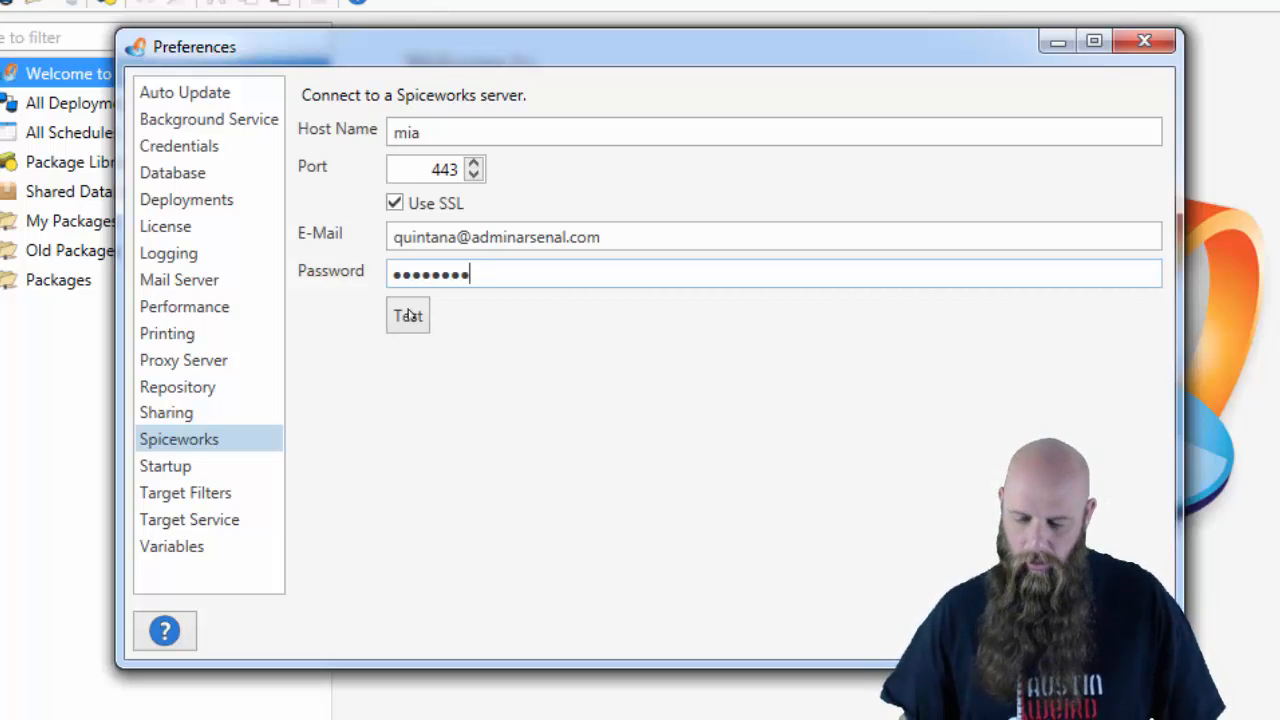
- Test the Spiceworks connection and acknowledge the successful-connection message
left_click(408, 316)
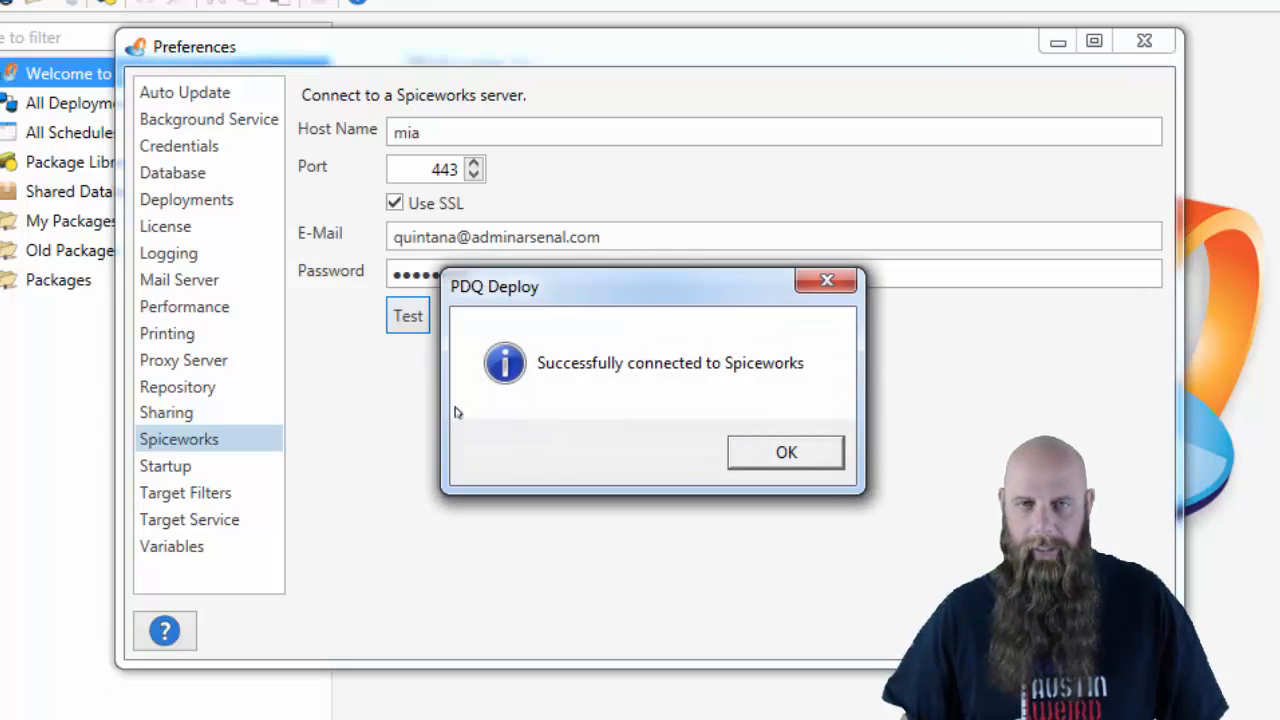
mouse_move(788, 452)
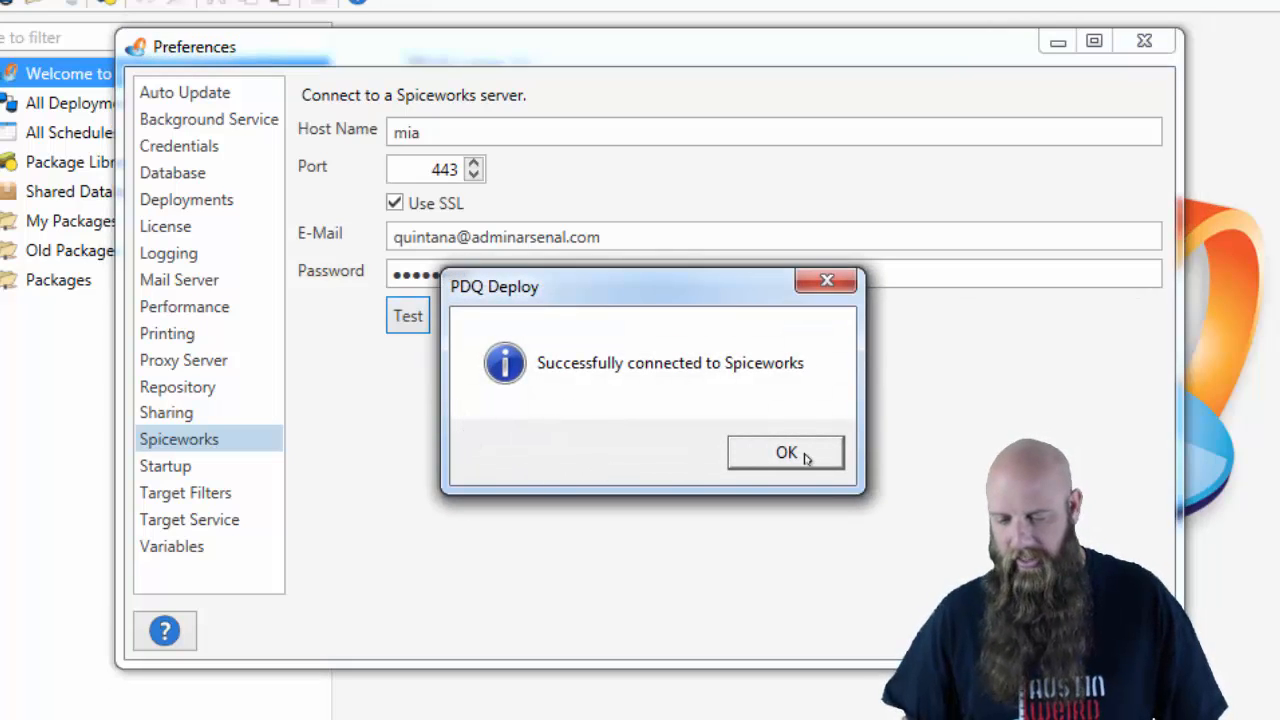
left_click(786, 452)
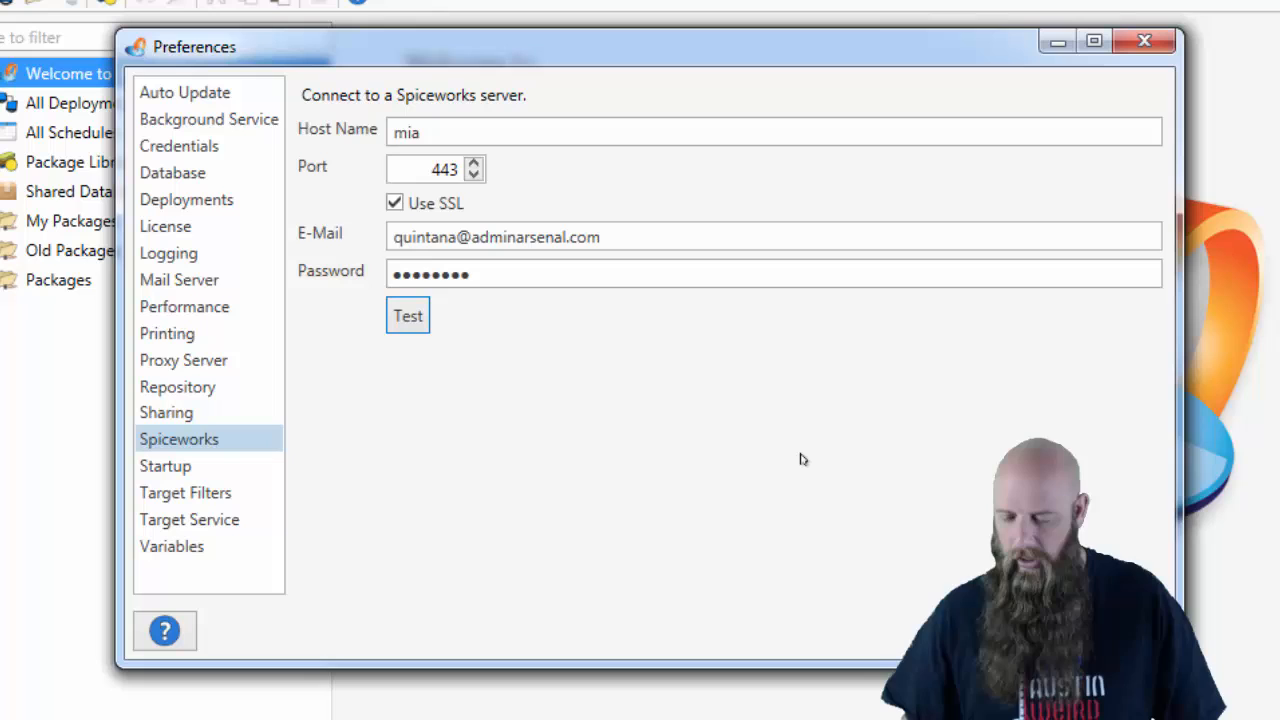
mouse_move(794, 464)
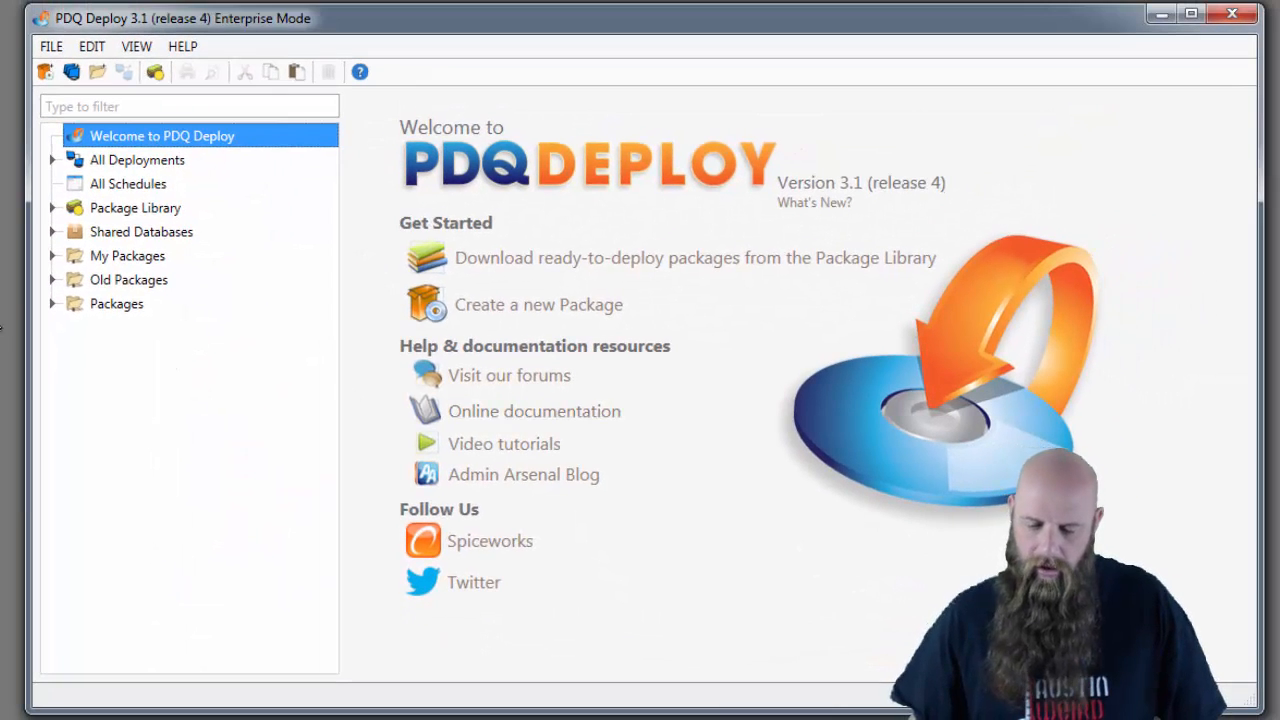
- Begin a one-time deployment of Mozilla Firefox 30.0 and list the available target sources
left_click(52, 304)
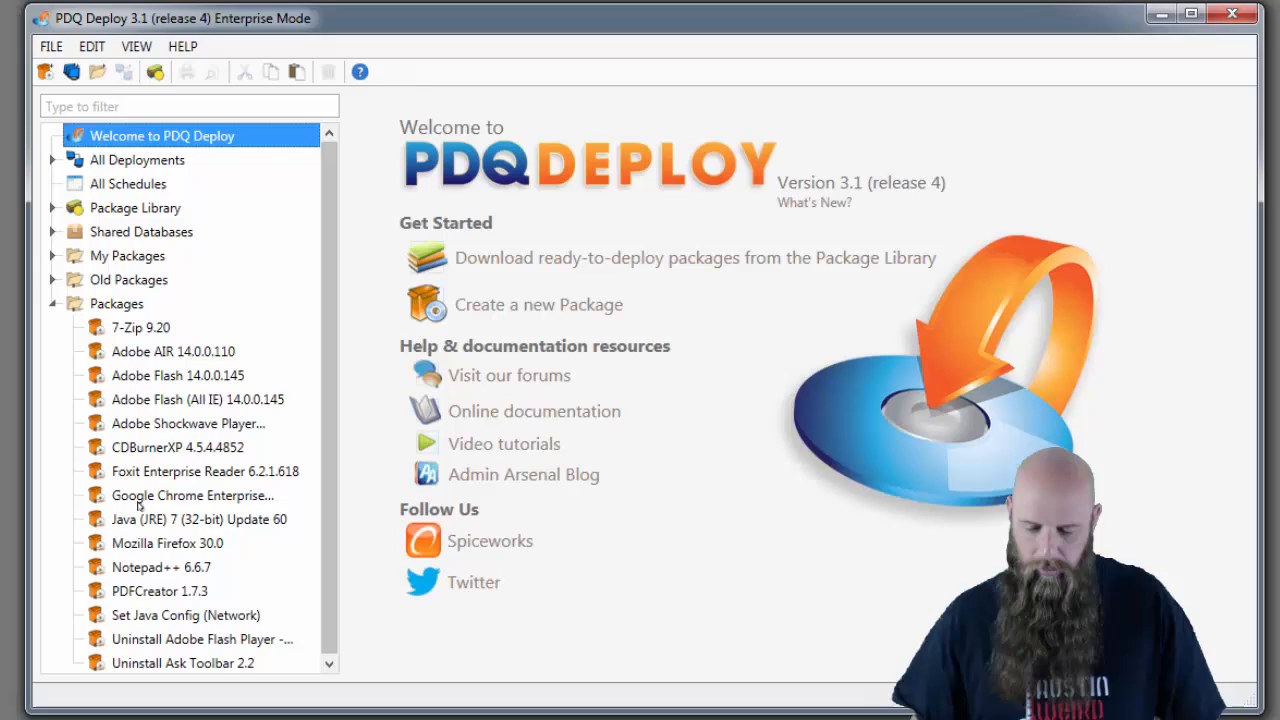
left_click(168, 544)
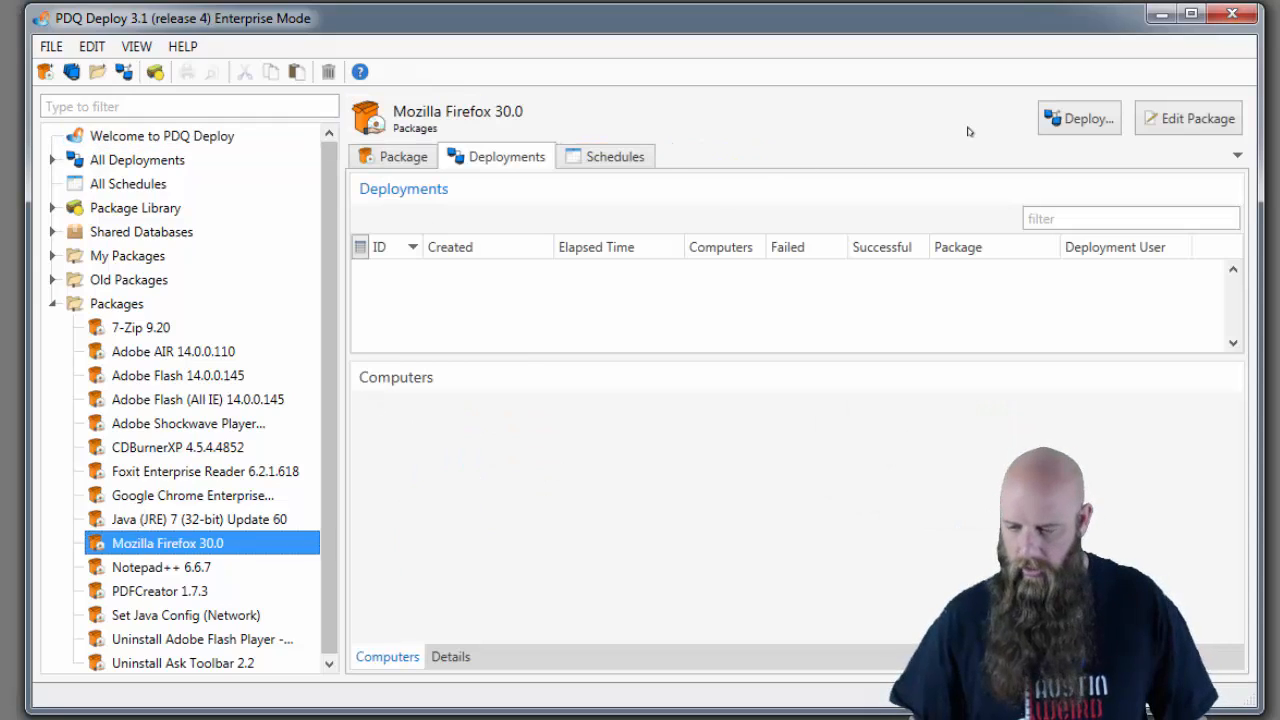
left_click(1078, 118)
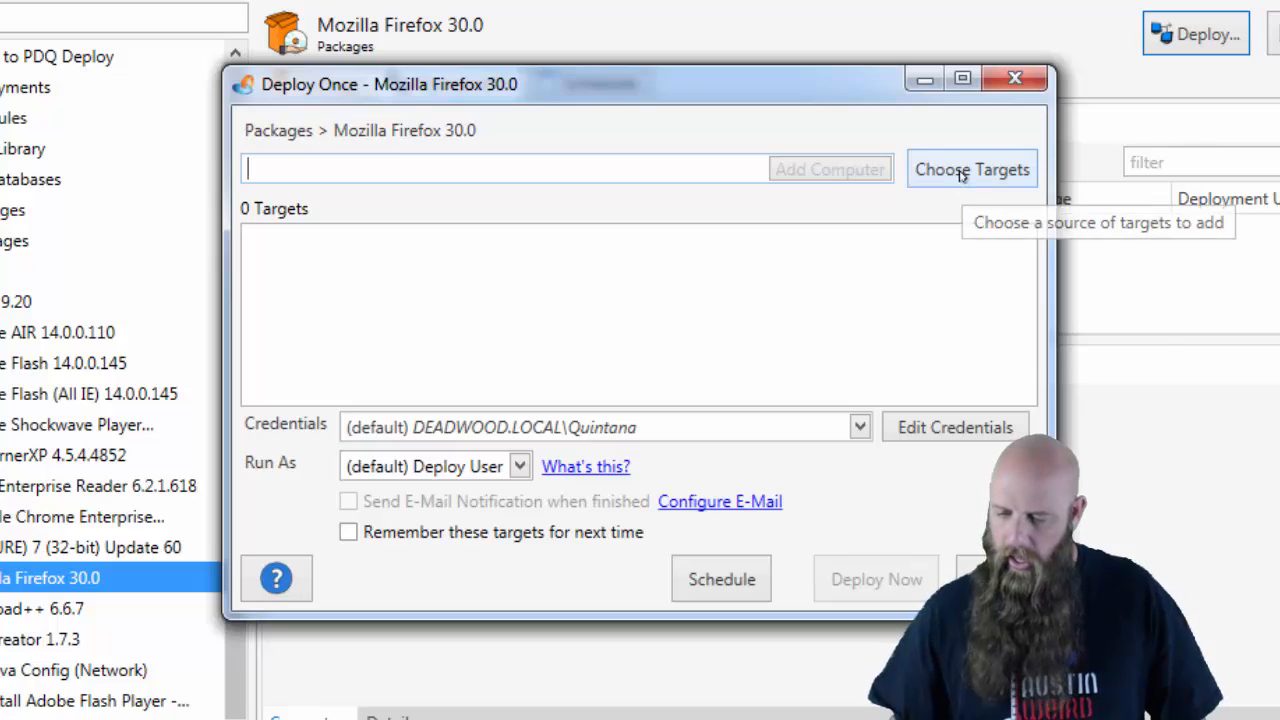
left_click(972, 168)
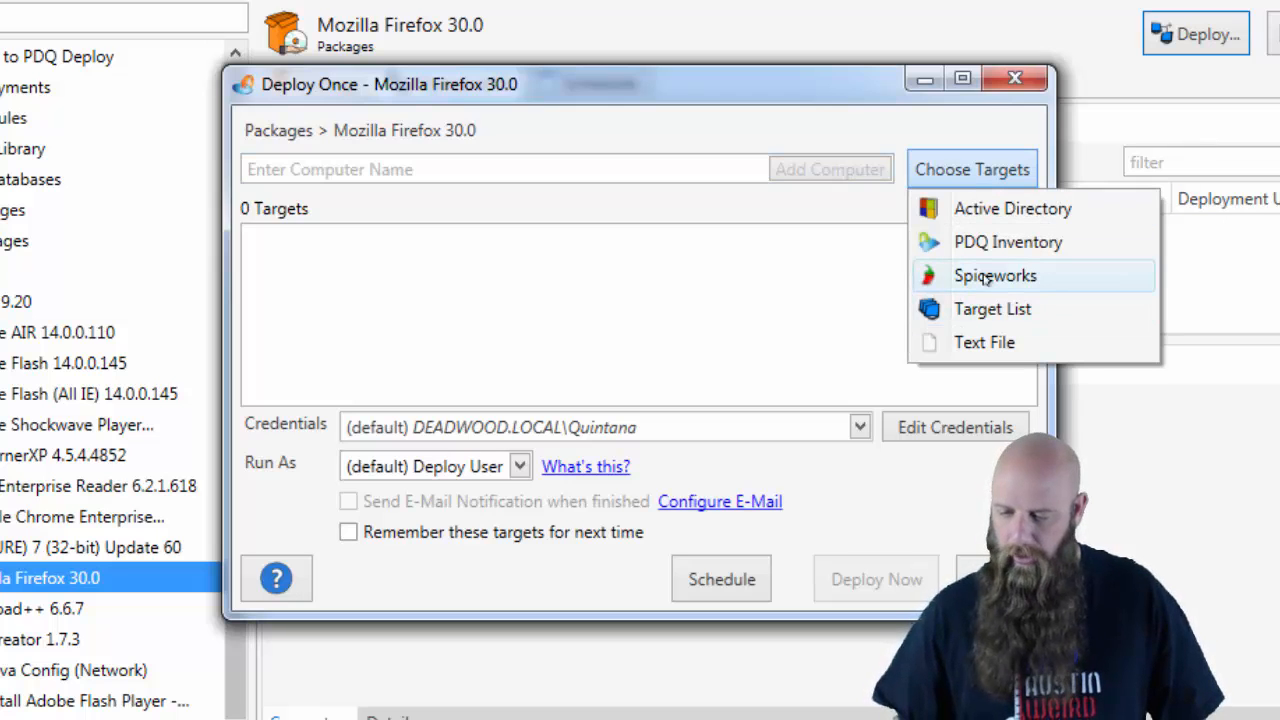
- Choose Spiceworks as the target source and show the Firefox (Old) group's computers
left_click(994, 276)
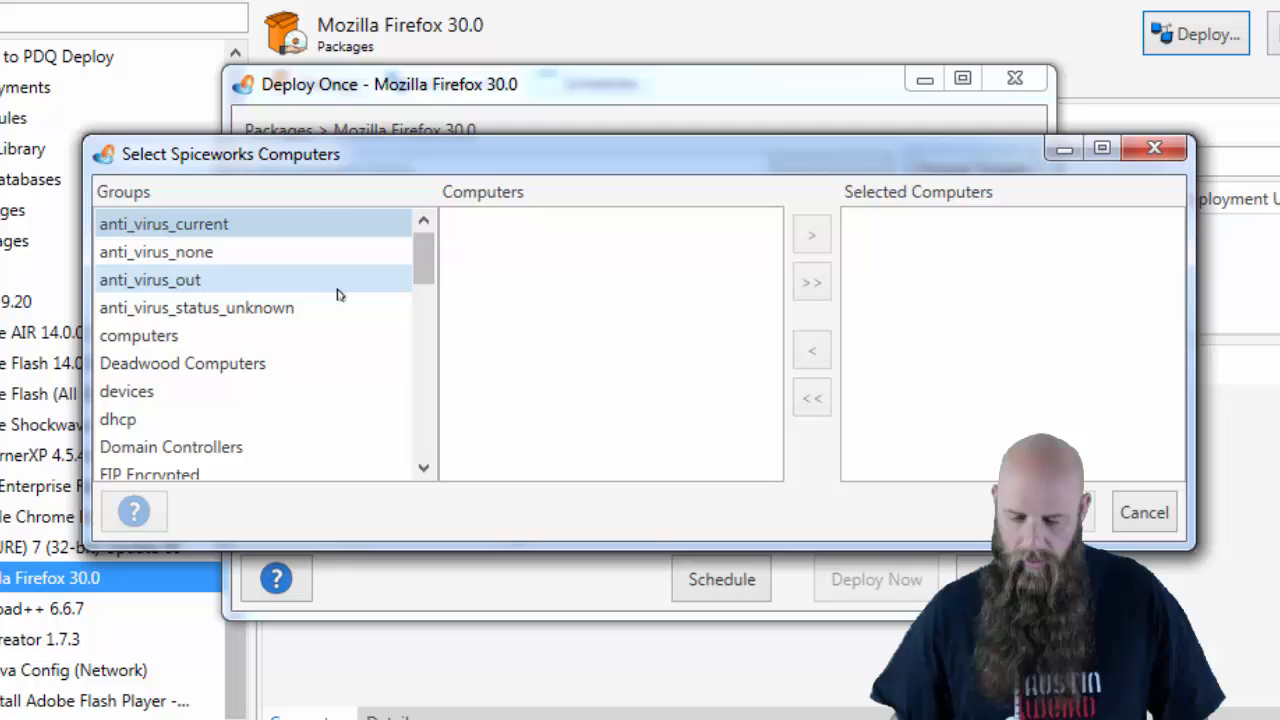
mouse_move(324, 288)
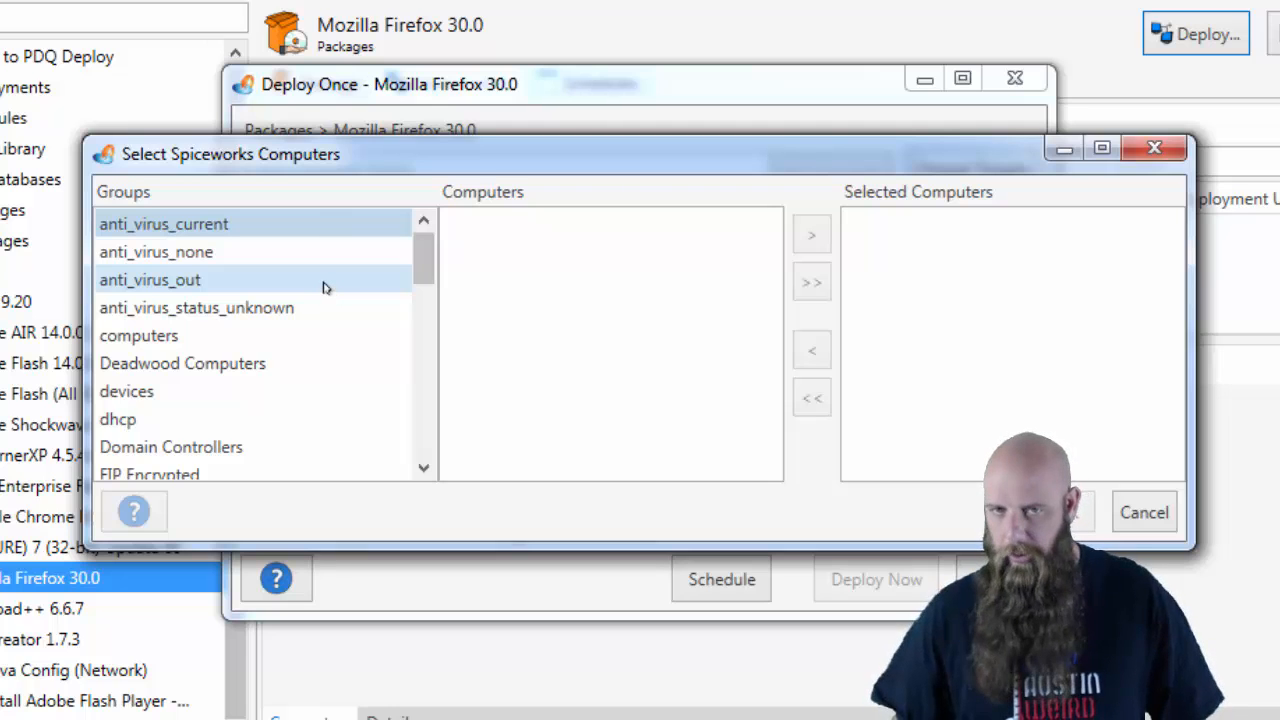
mouse_move(420, 390)
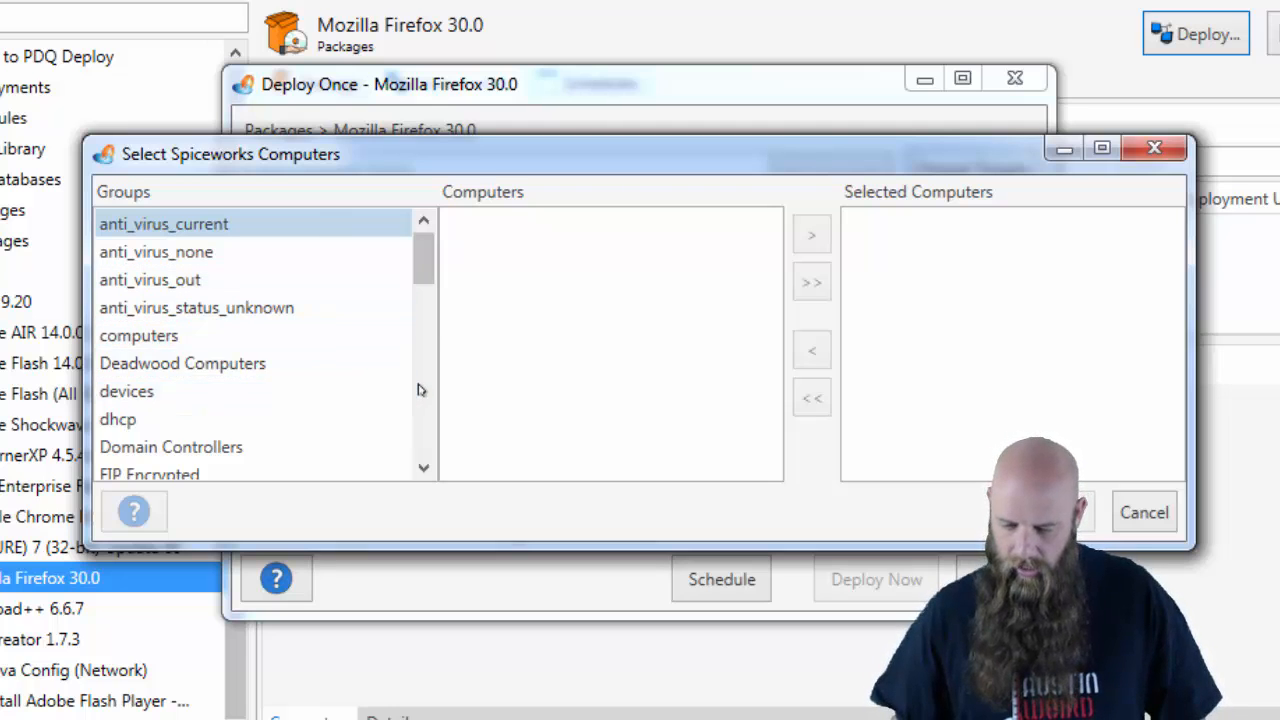
scroll("down", 3)
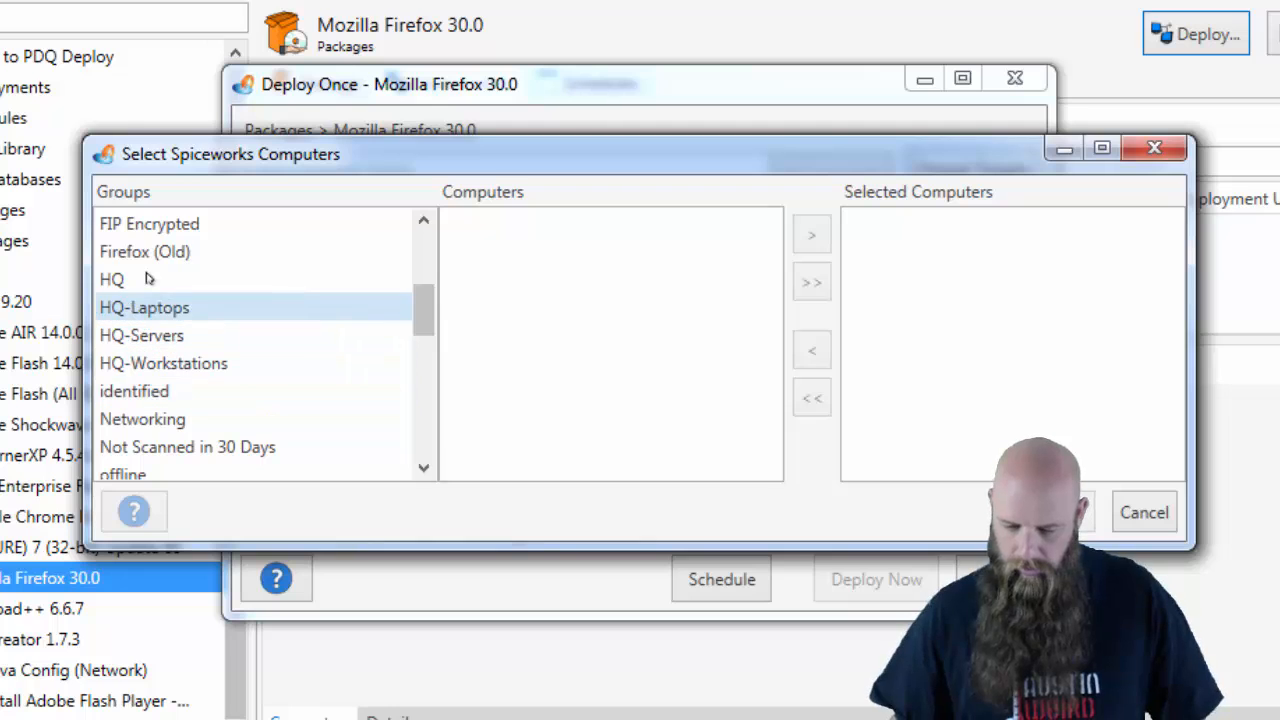
left_click(144, 252)
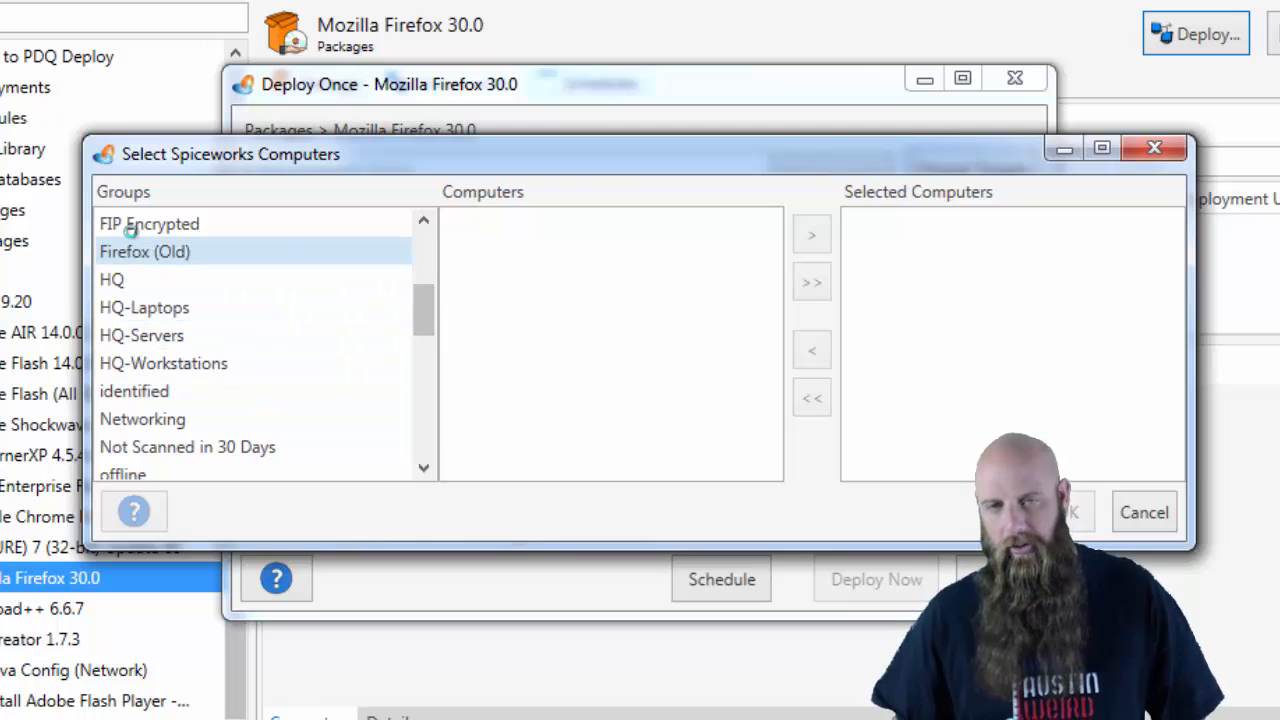
left_click(144, 252)
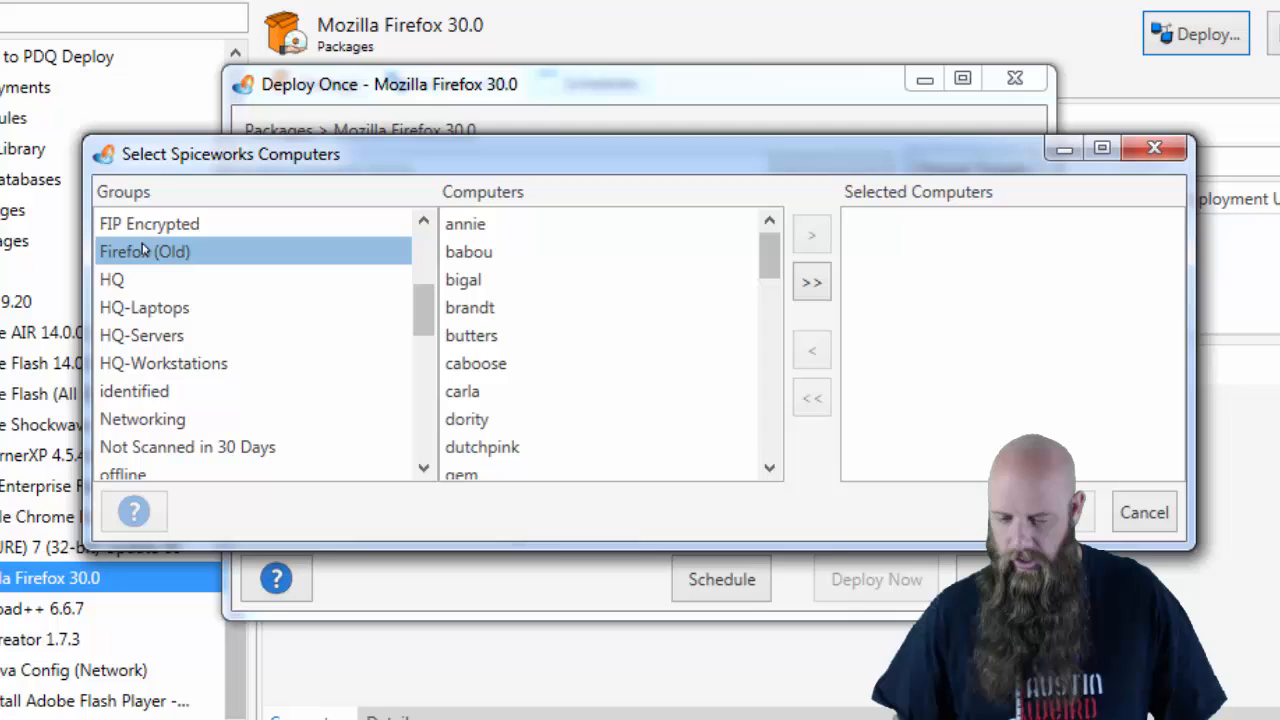
- Select carla, laverne and lisa and add them as deployment targets
left_click(468, 308)
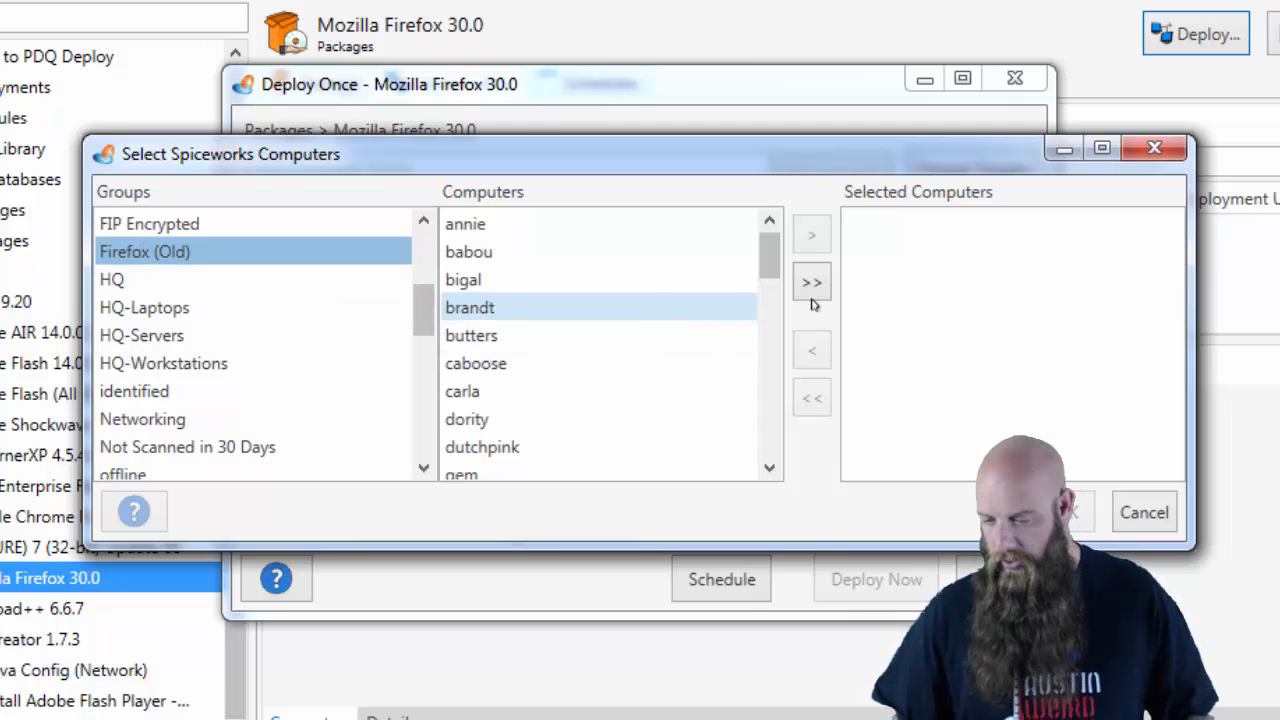
left_click(476, 364)
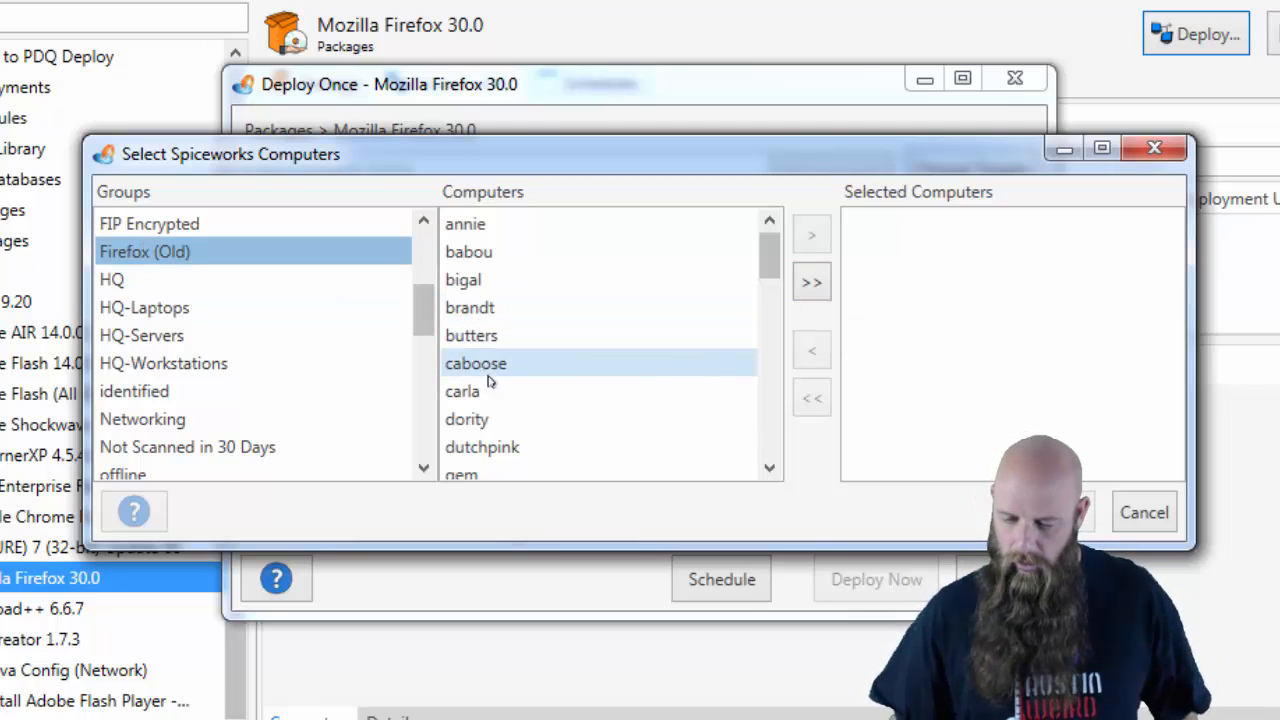
left_click(462, 390)
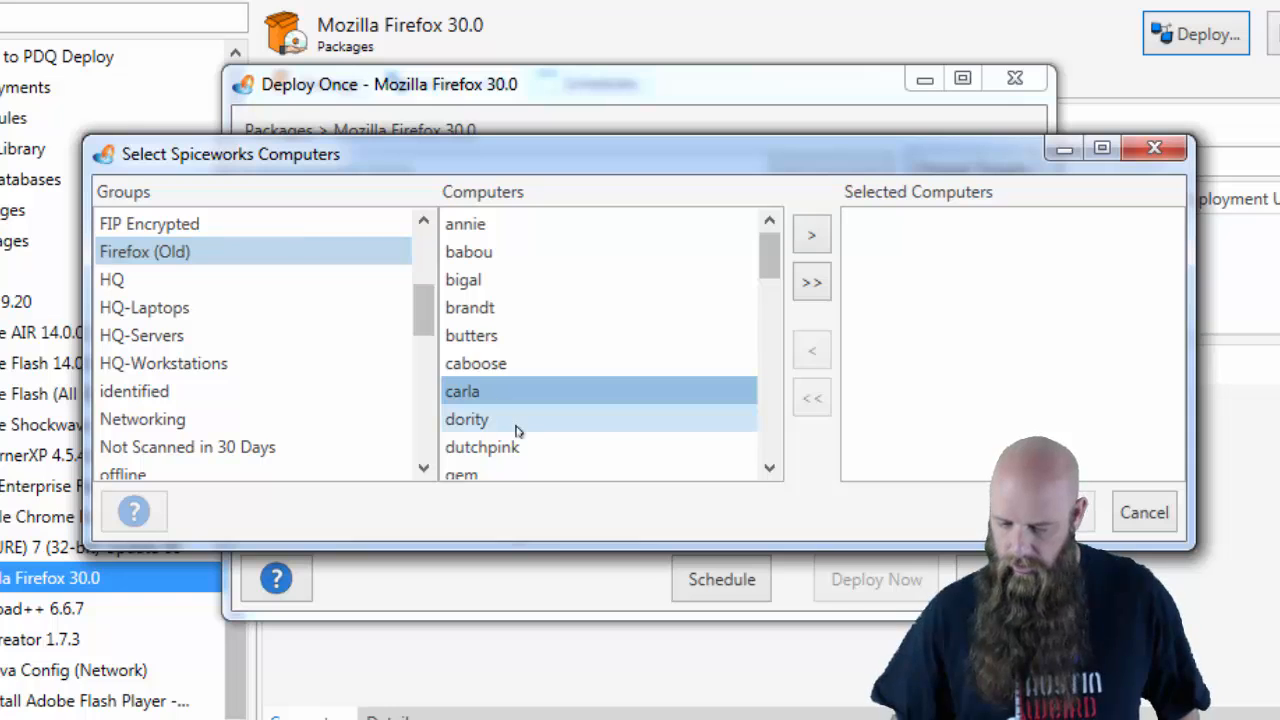
scroll("down", 3)
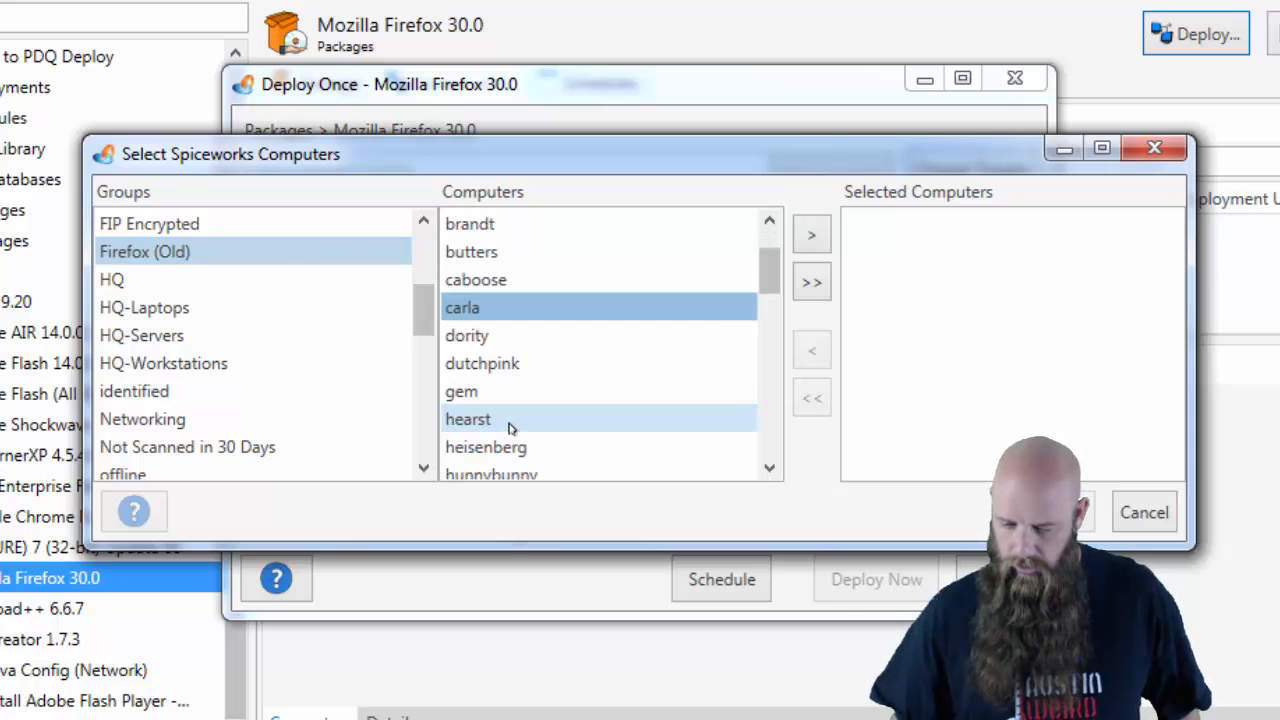
scroll("down", 3)
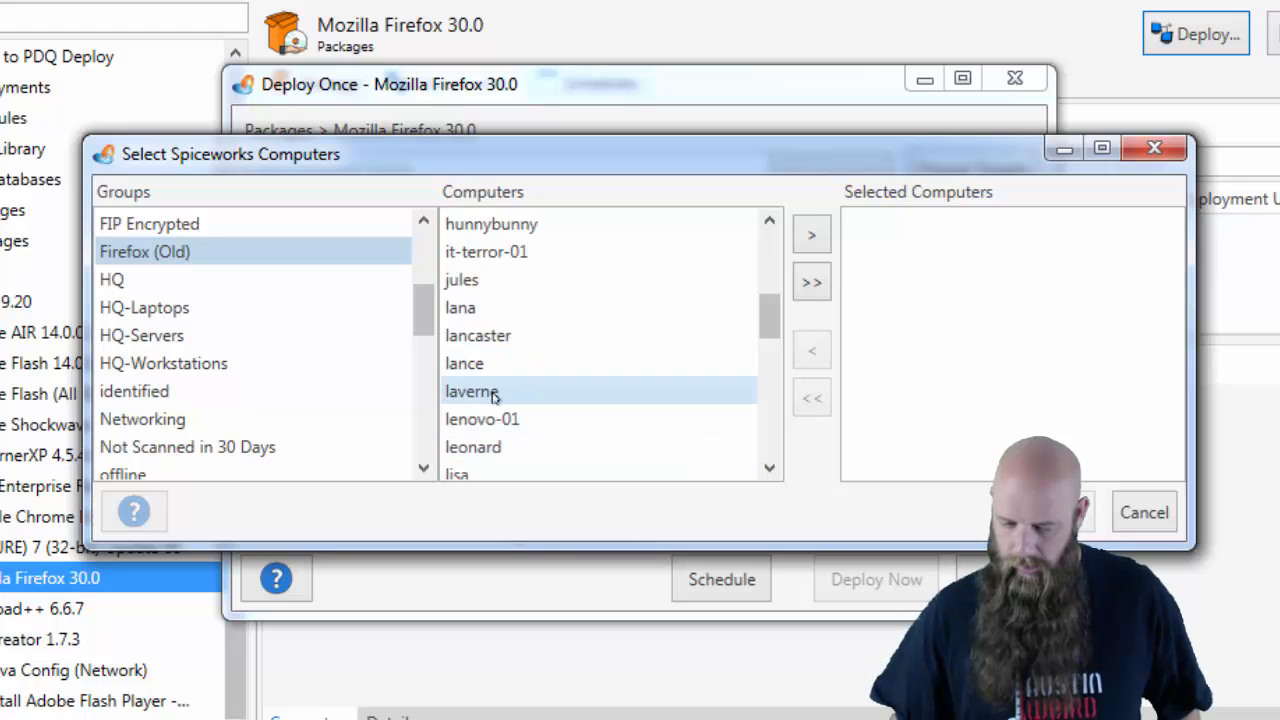
scroll("down", 3)
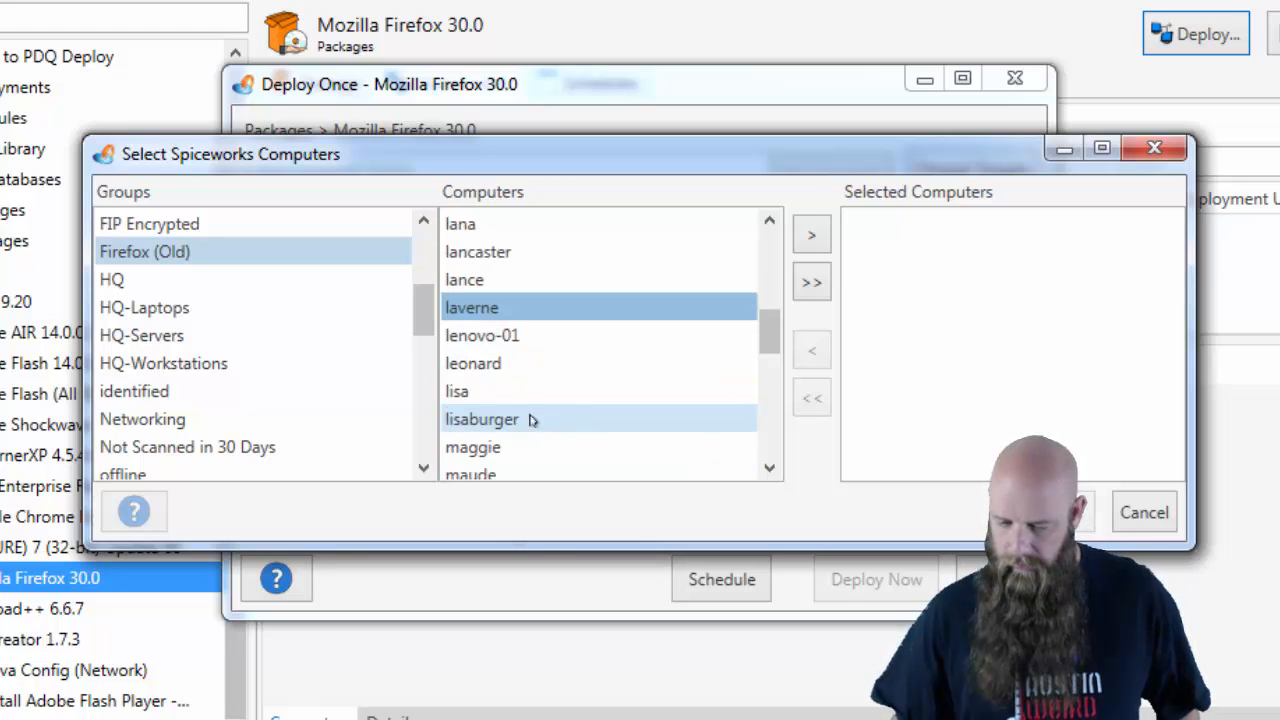
left_click(456, 390)
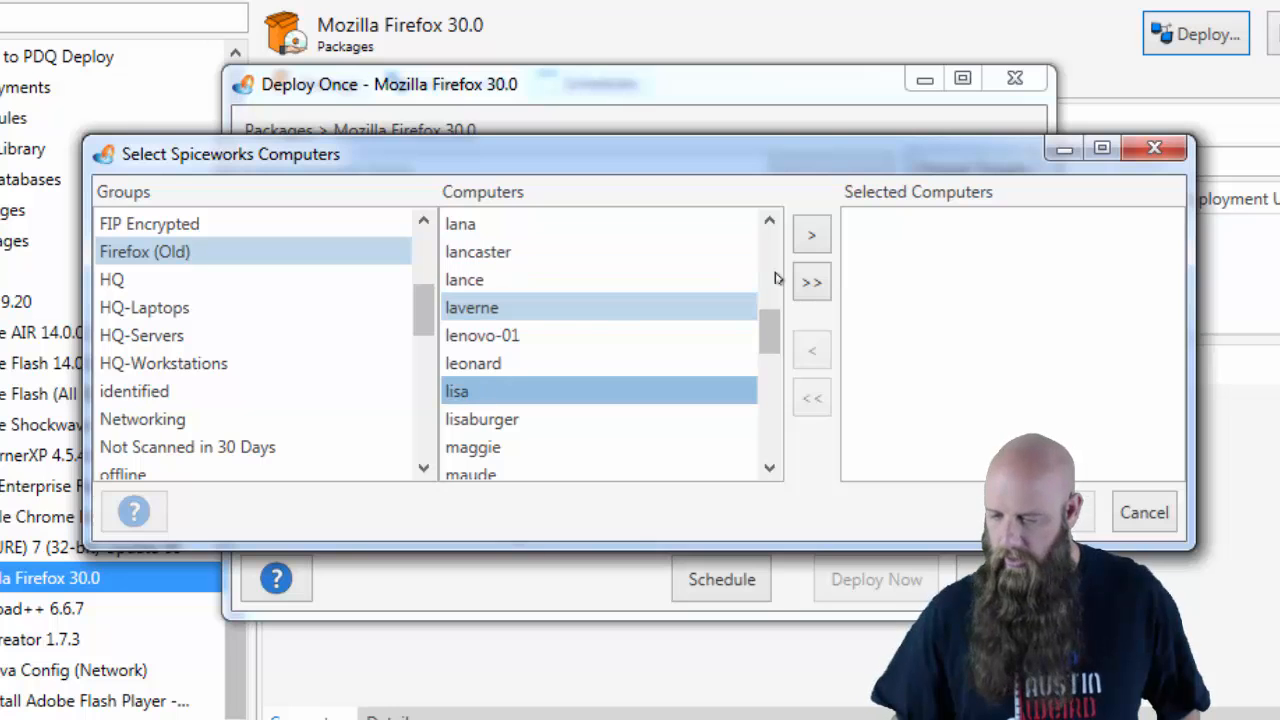
left_click(812, 234)
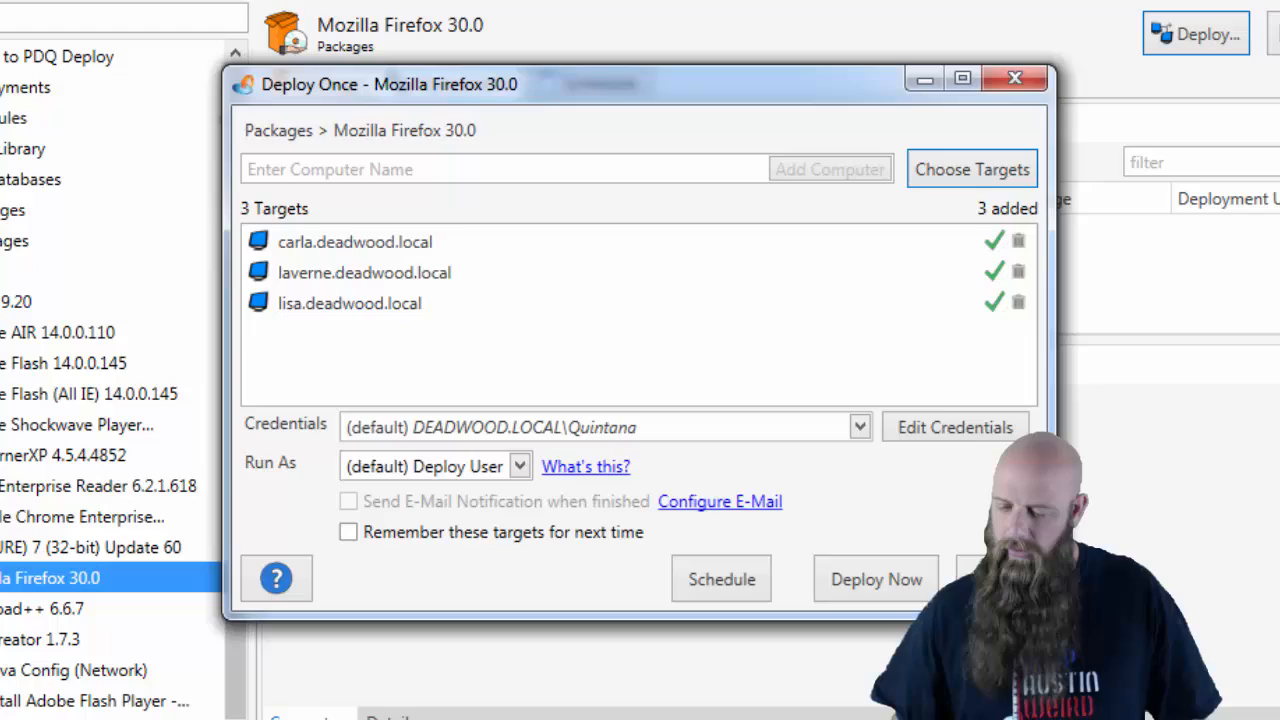
- Deploy now so carla, laverne and lisa are queued under Firefox 30.0
left_click(876, 578)
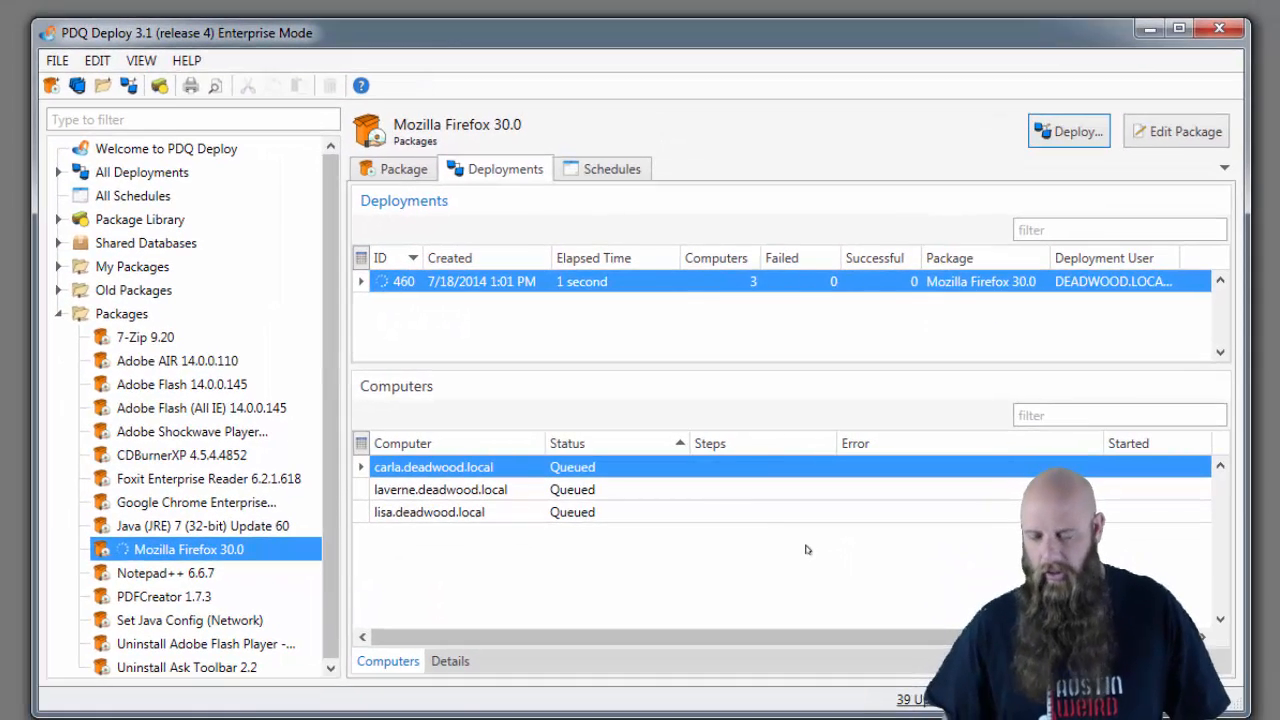